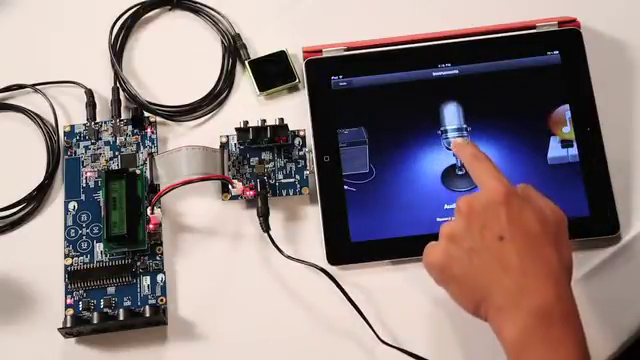
Step: Open the Audio Recorder instrument and choose the No Effect preset
{"action": "left_click", "coordinate": [463, 150]}
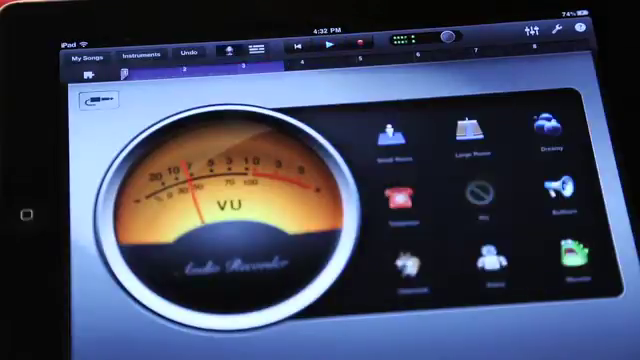
{"action": "left_click", "coordinate": [478, 198]}
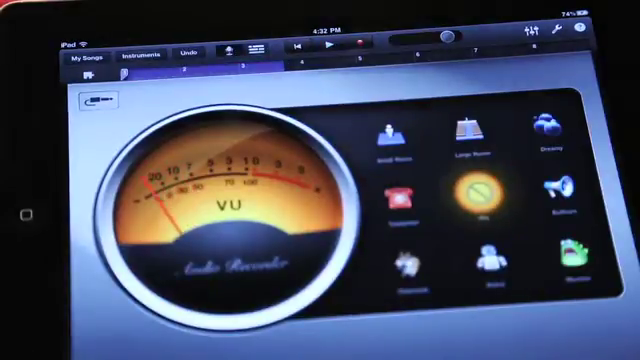